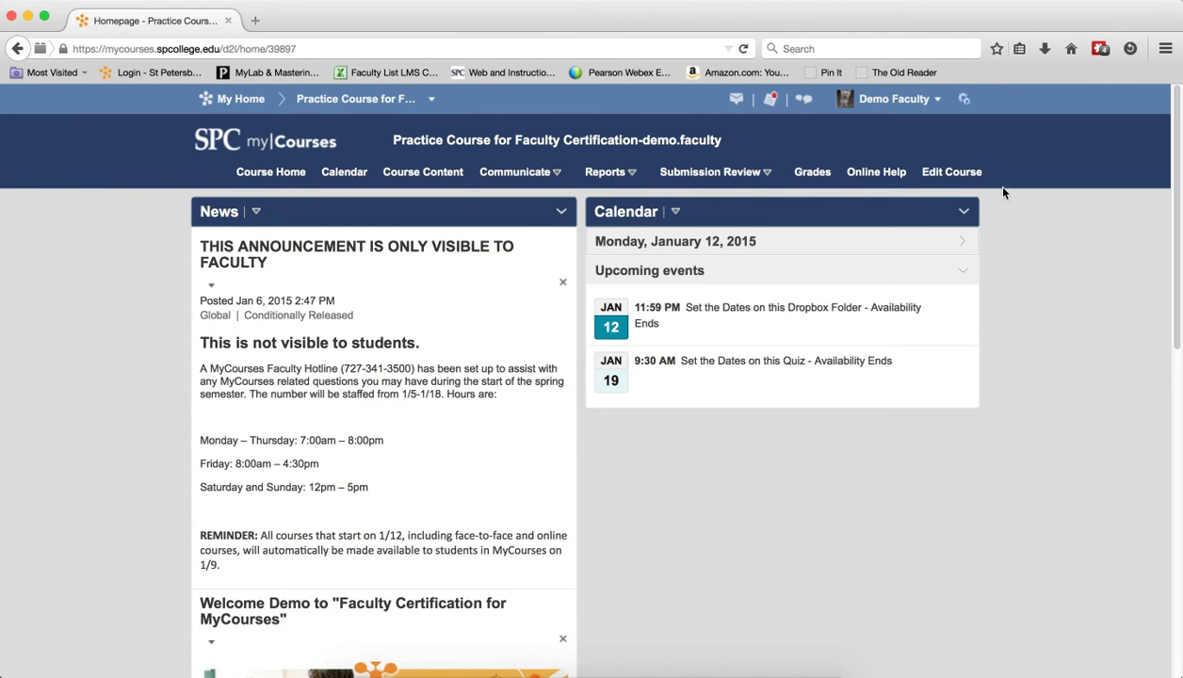
- Reach the Import/Export/Copy Components page via Edit Course and choose Import Components
left_click(951, 172)
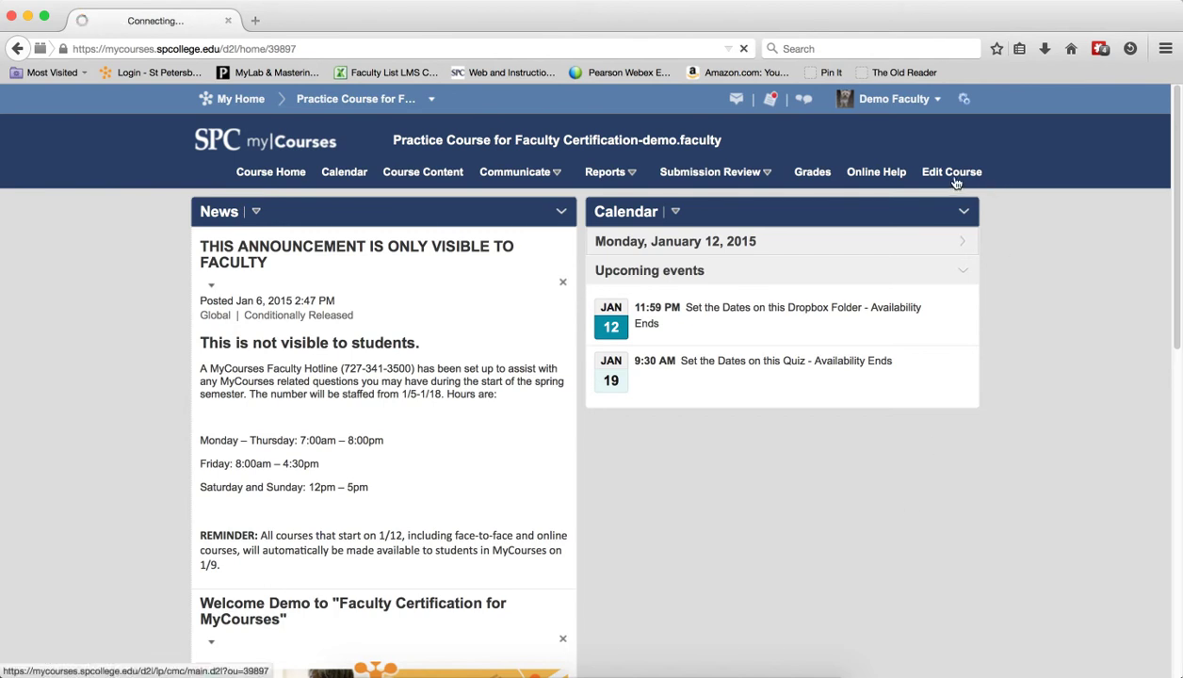
left_click(951, 172)
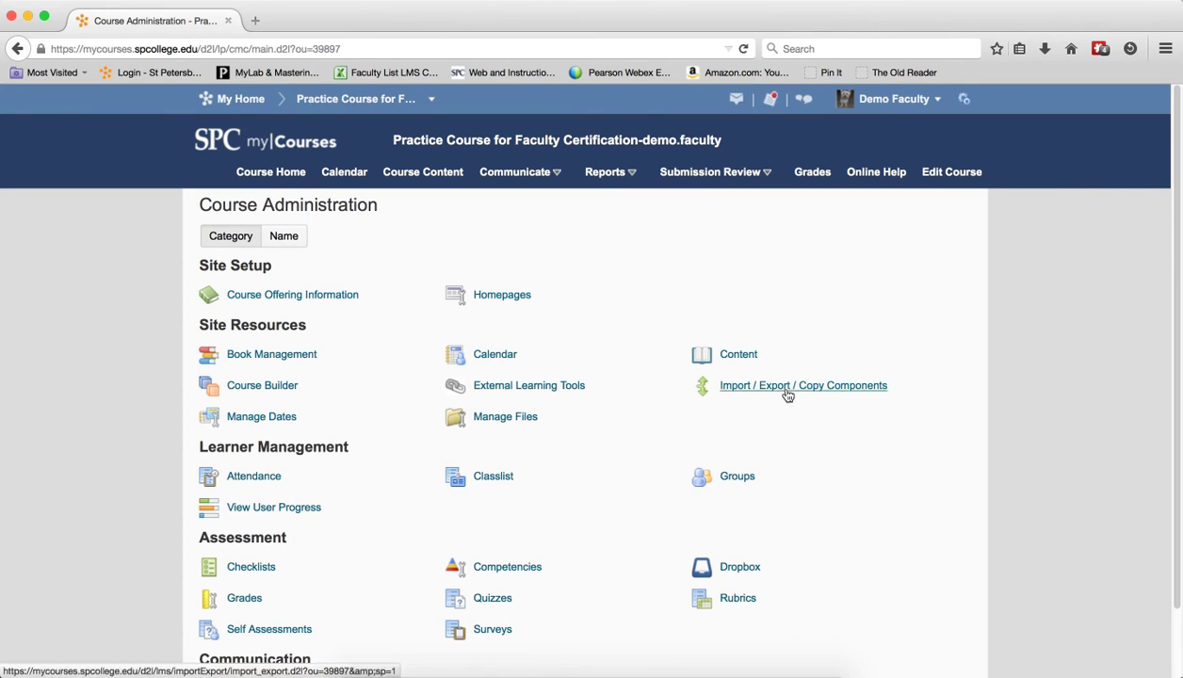
left_click(802, 384)
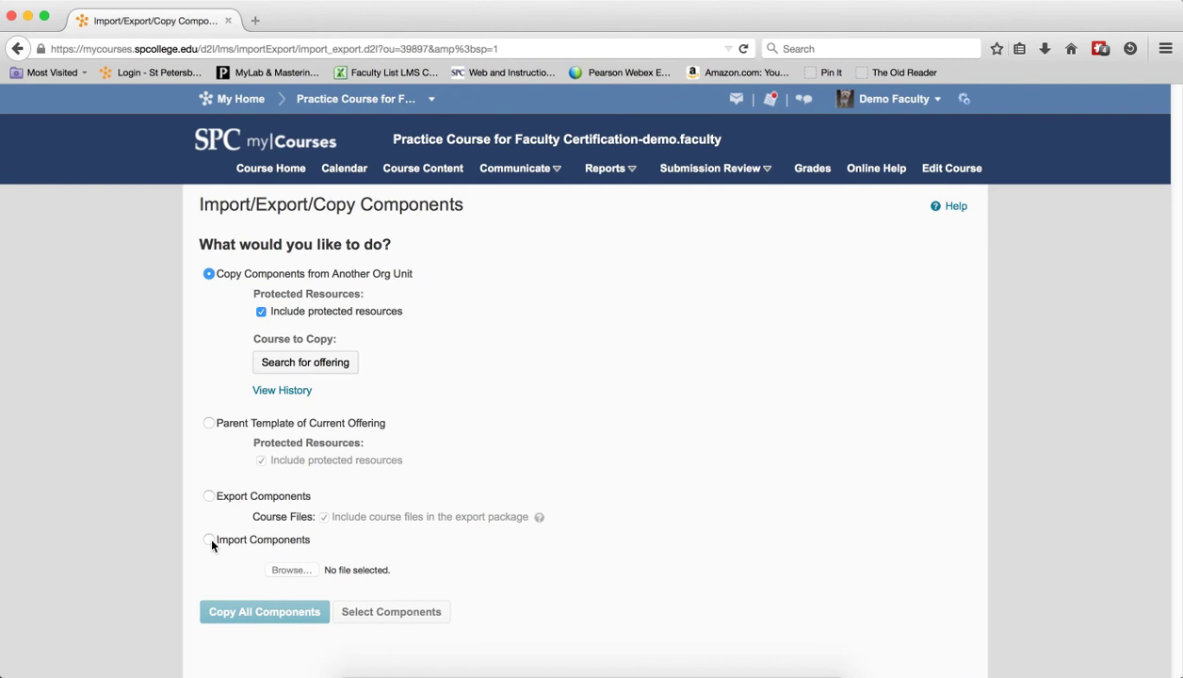
left_click(207, 539)
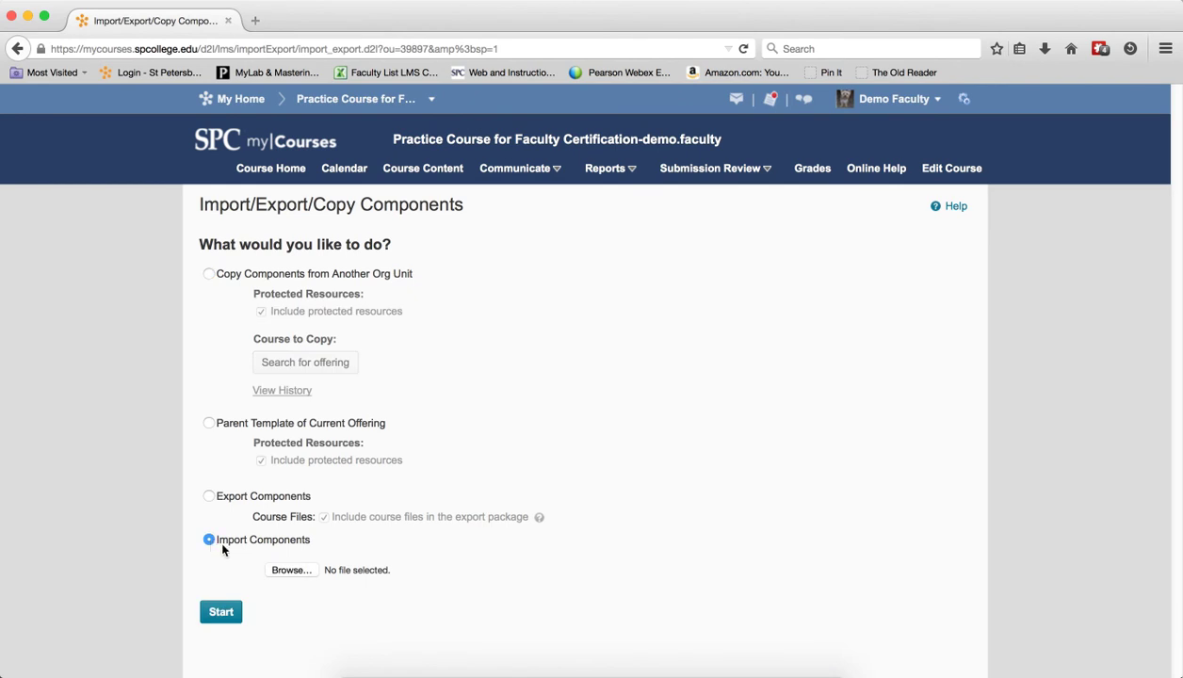
- Attach Chapter 1 Quiz.zip from the Desktop as the import package and begin the import
left_click(290, 569)
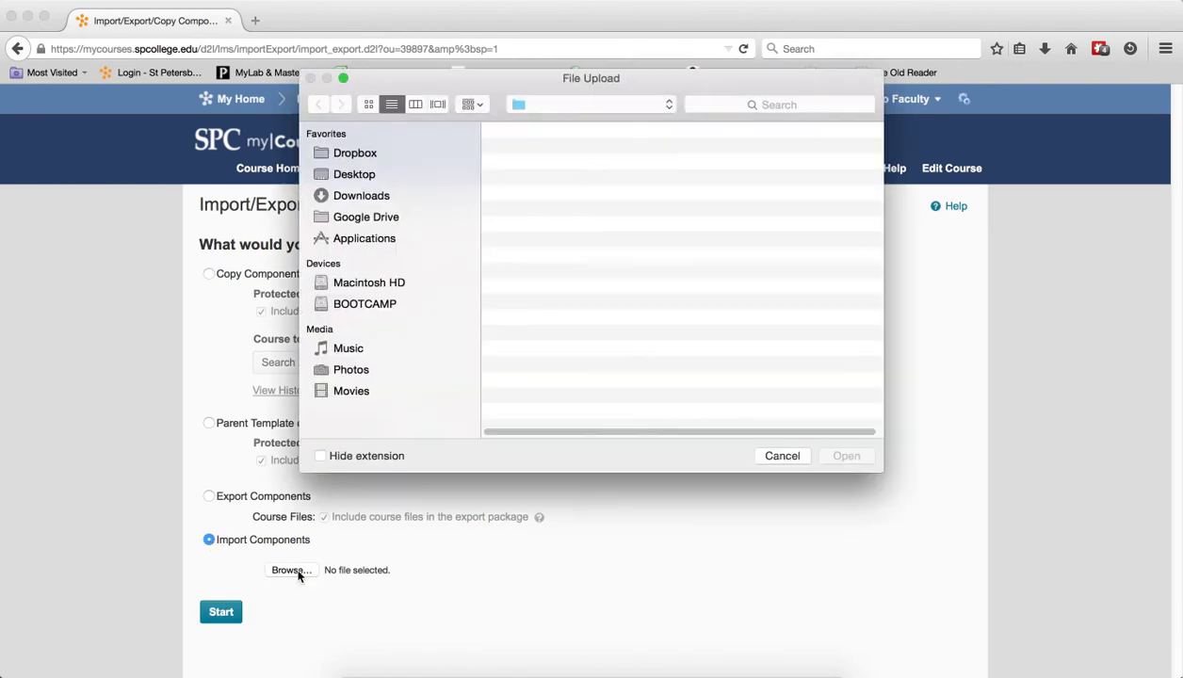
left_click(354, 173)
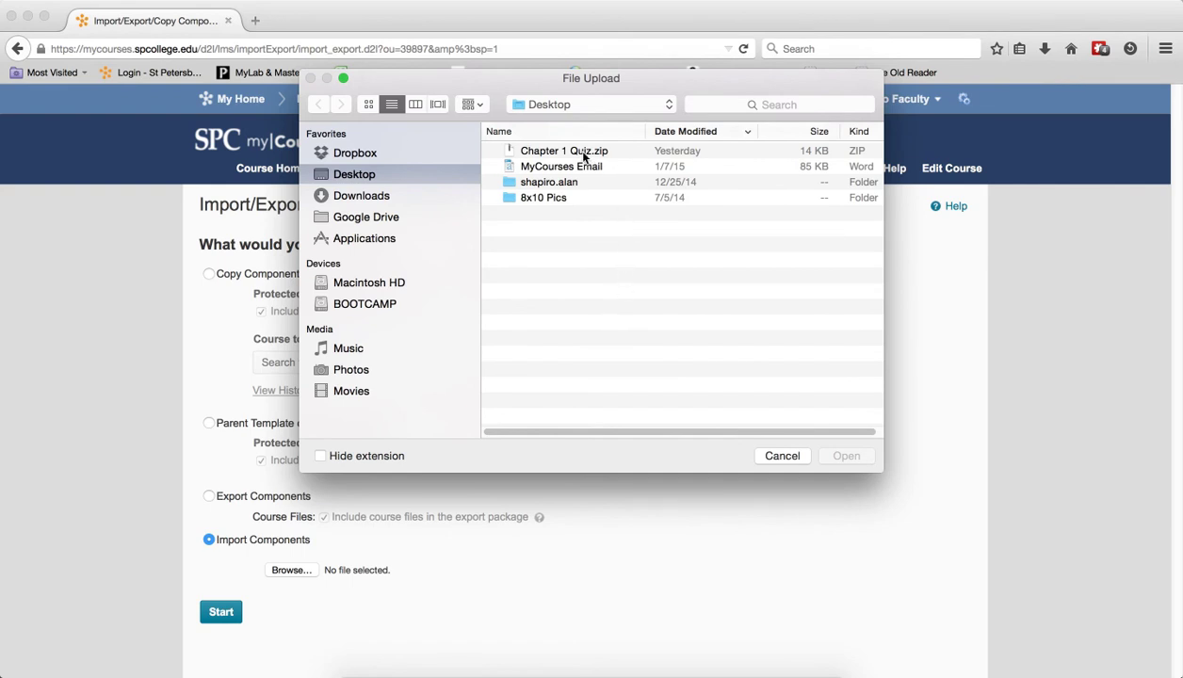
left_click(563, 151)
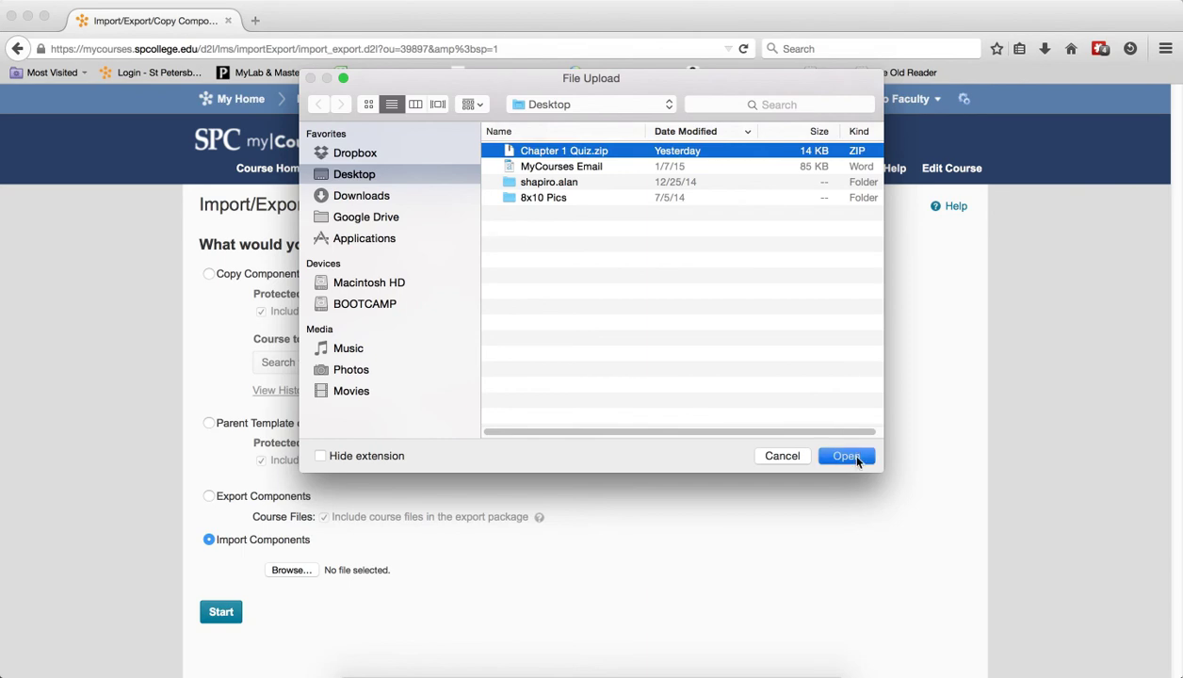
left_click(846, 454)
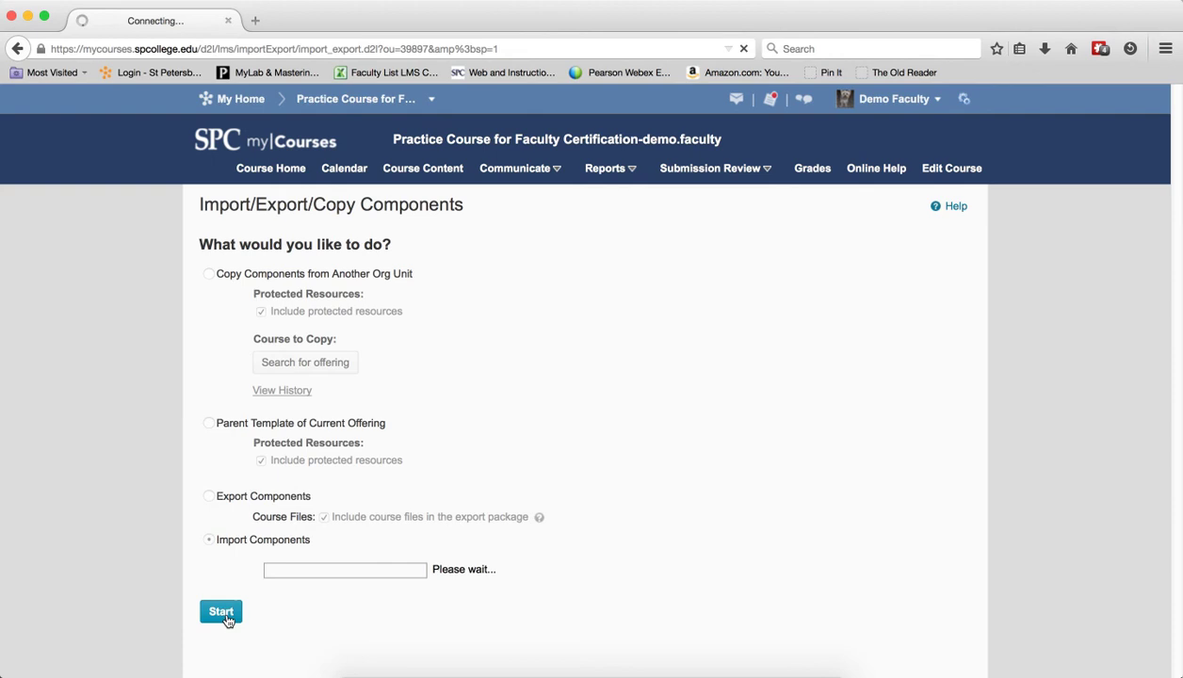
left_click(220, 610)
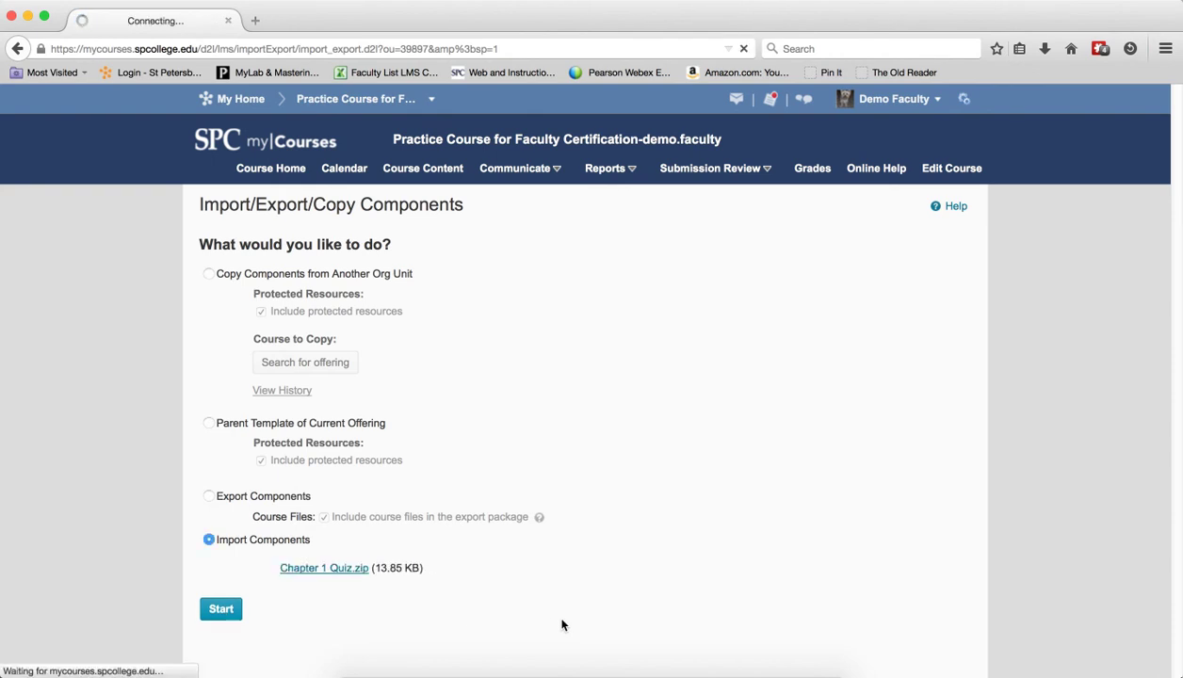
left_click(220, 609)
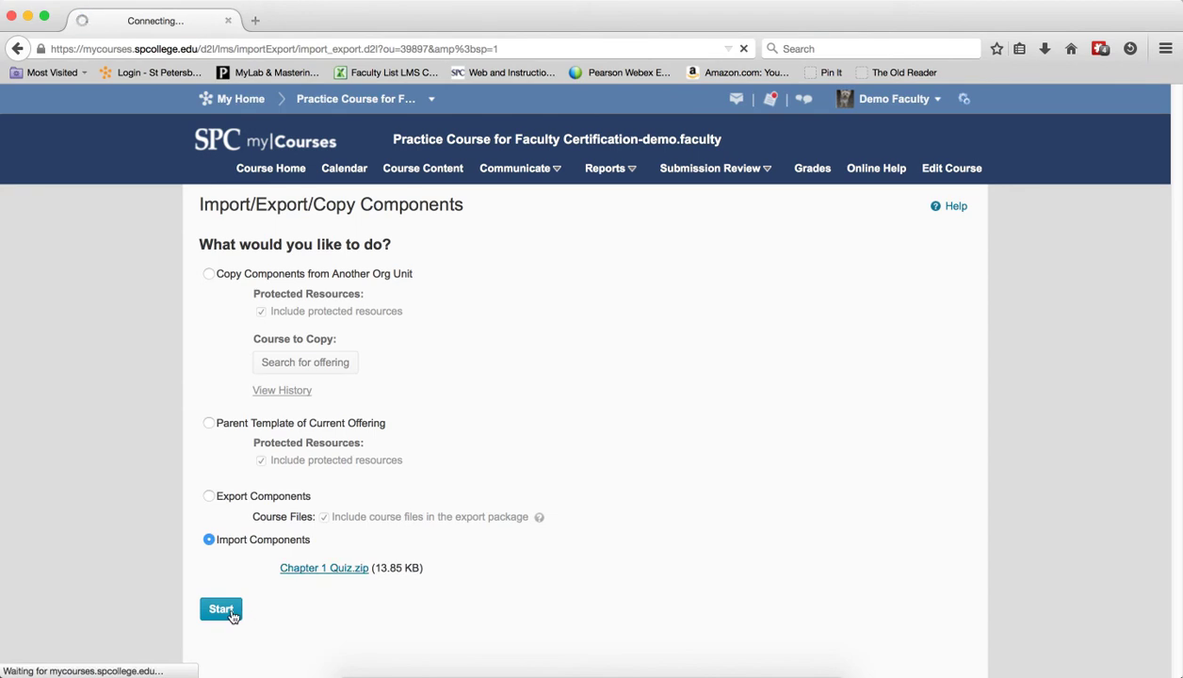
- Run preprocessing on the package and continue to the Select Course Material page
left_click(220, 610)
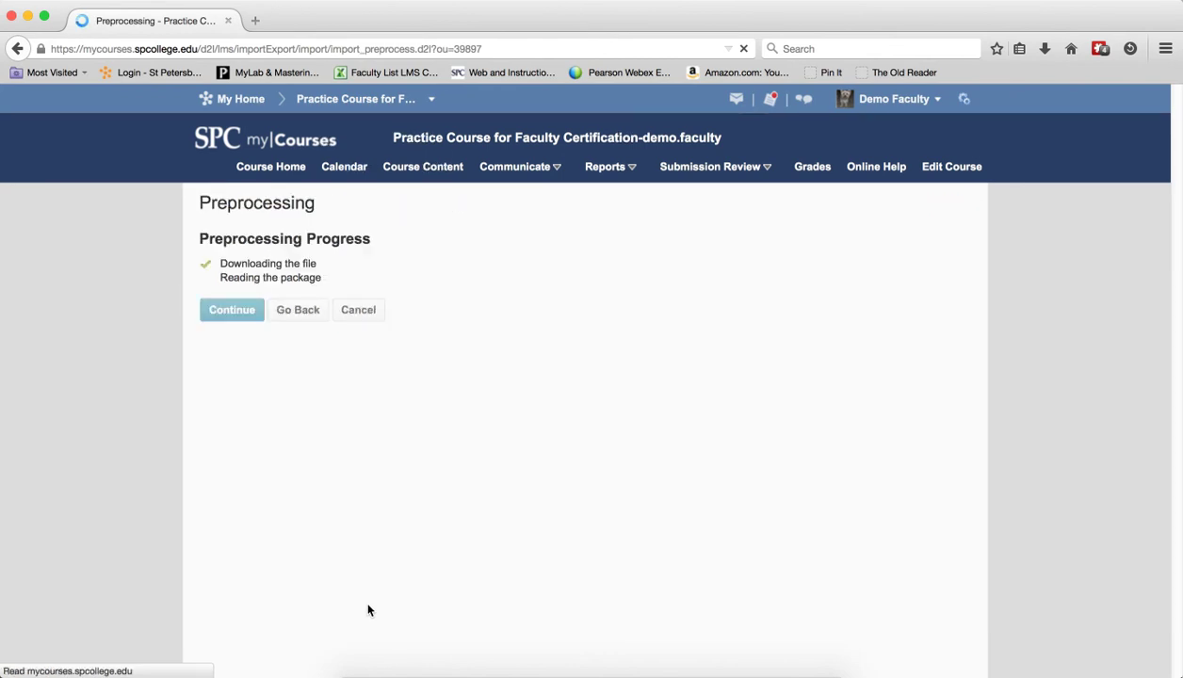
mouse_move(449, 576)
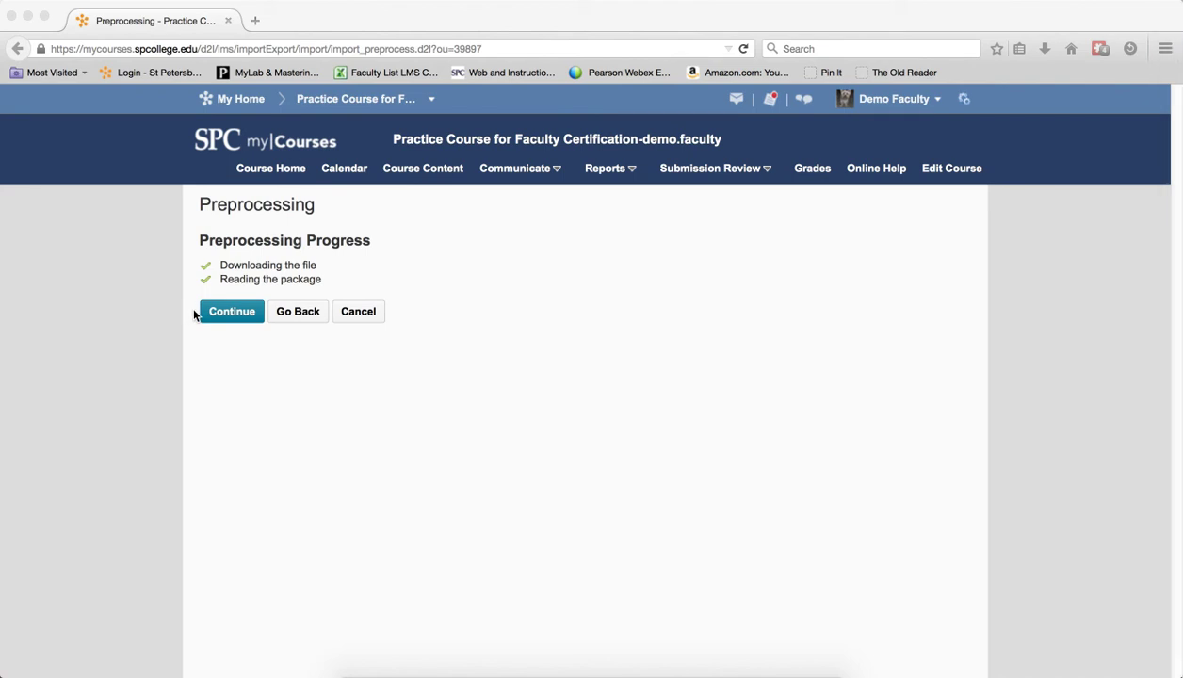
left_click(231, 310)
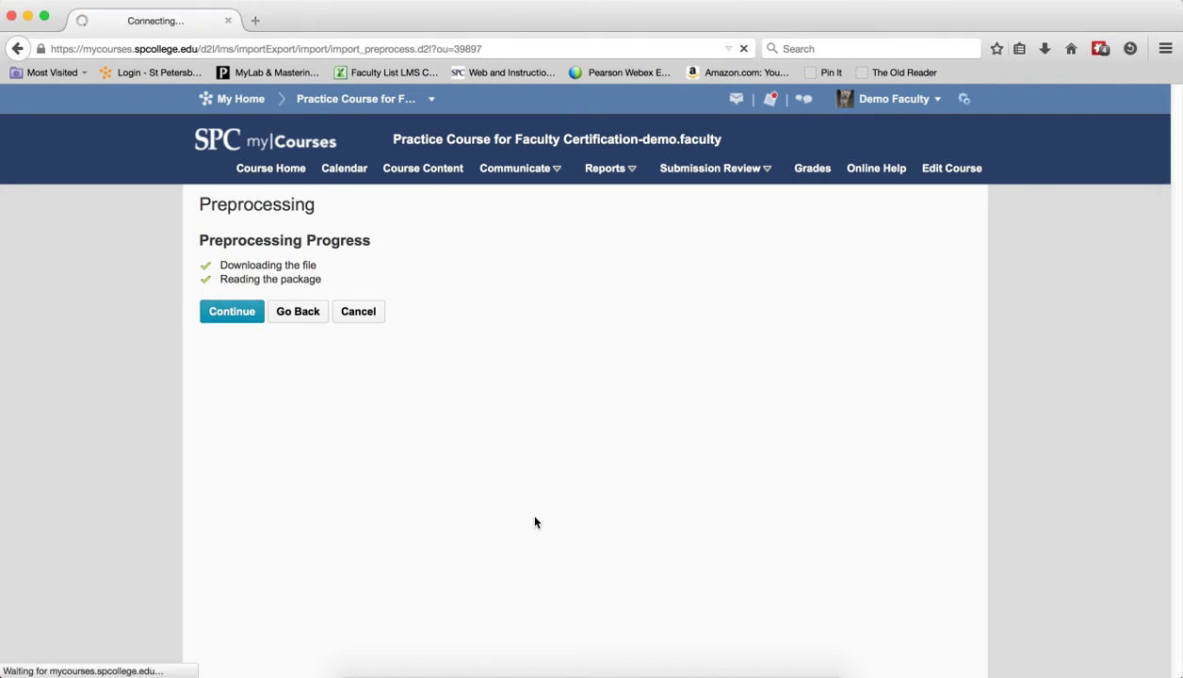
left_click(231, 311)
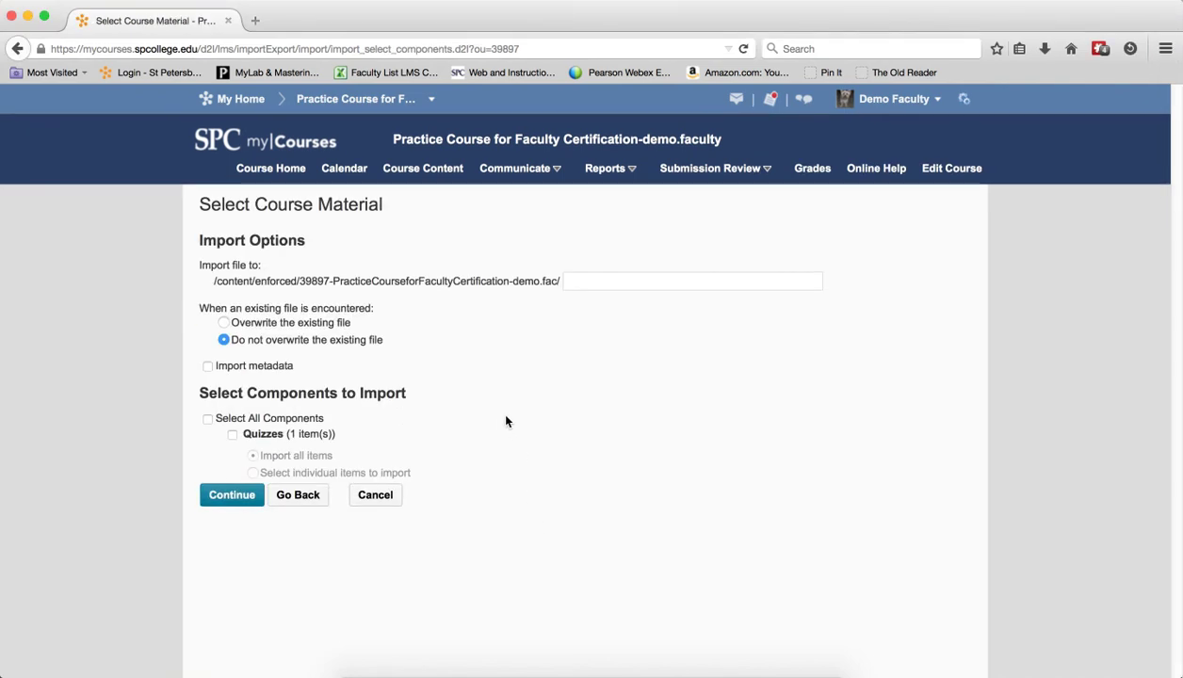
mouse_move(505, 422)
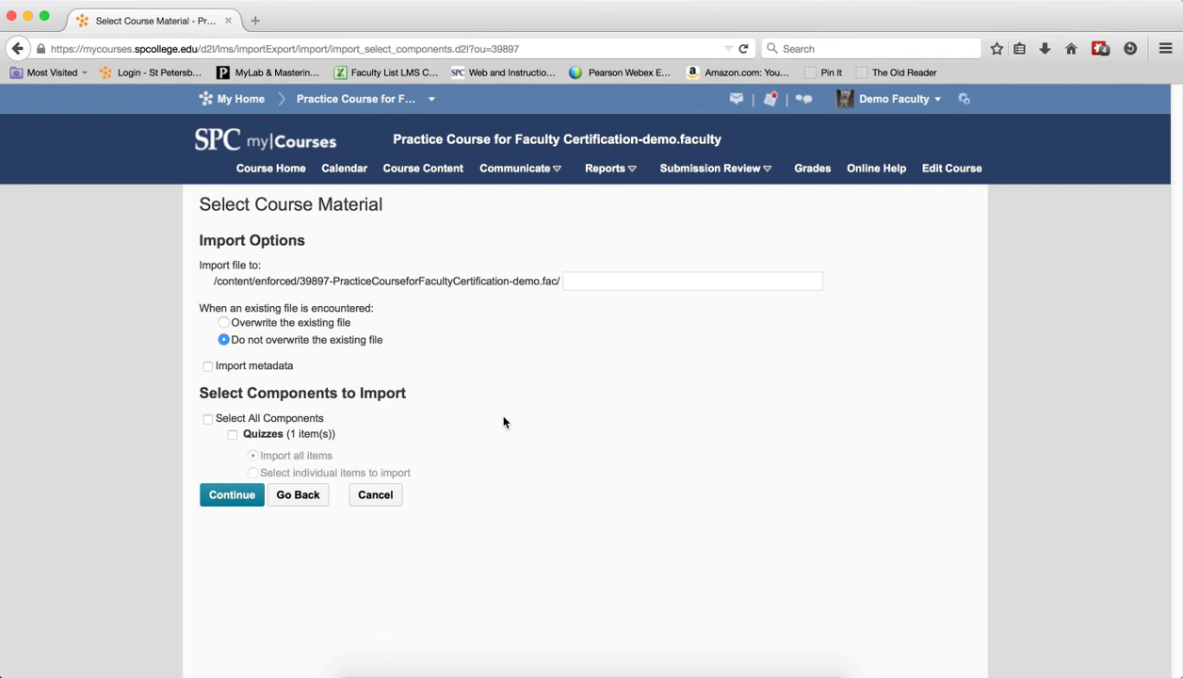
mouse_move(208, 420)
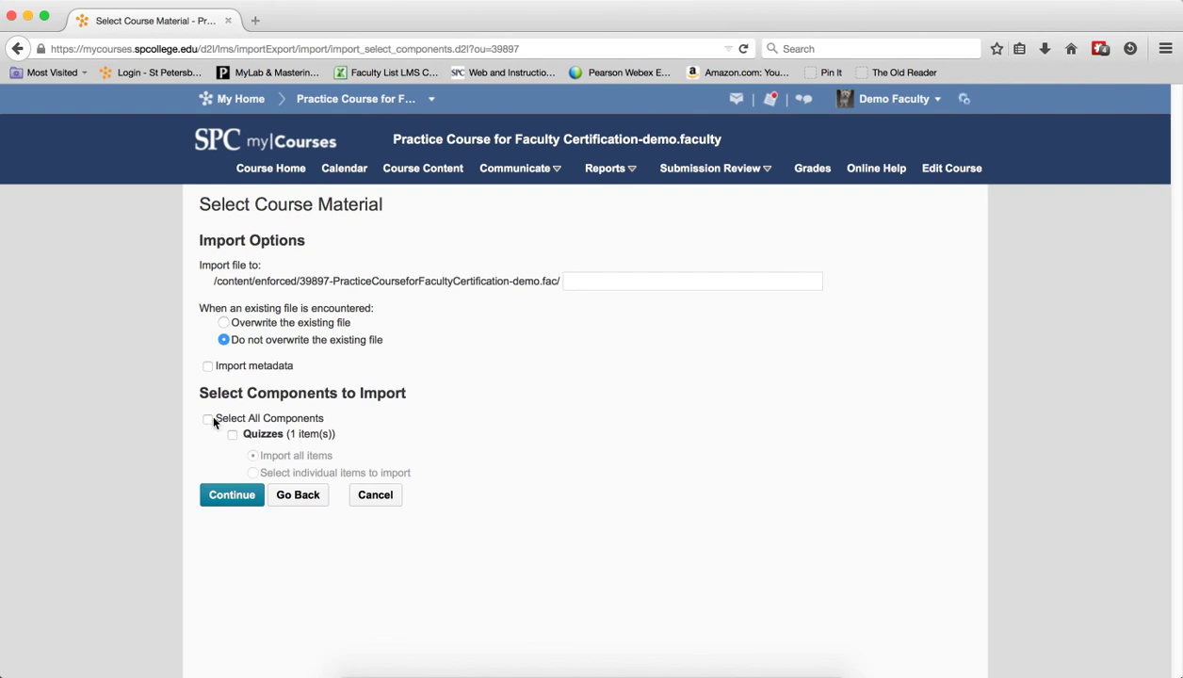
- Select all components and confirm the selections so the quiz import runs to completion
left_click(207, 418)
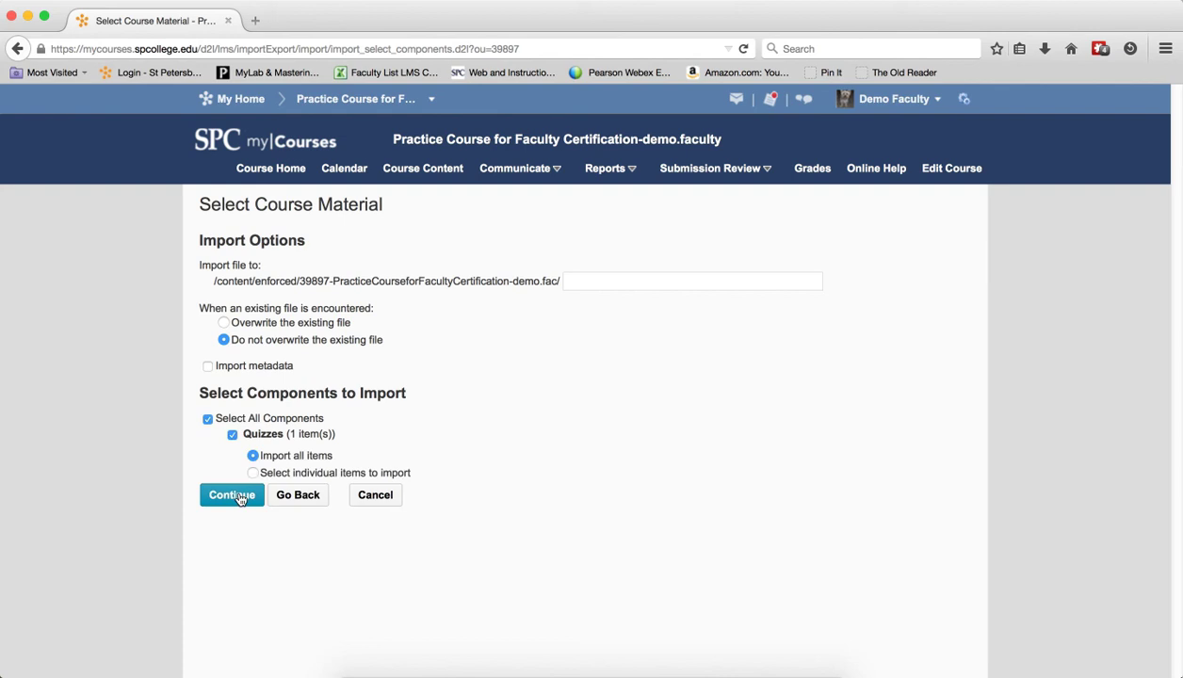
left_click(232, 495)
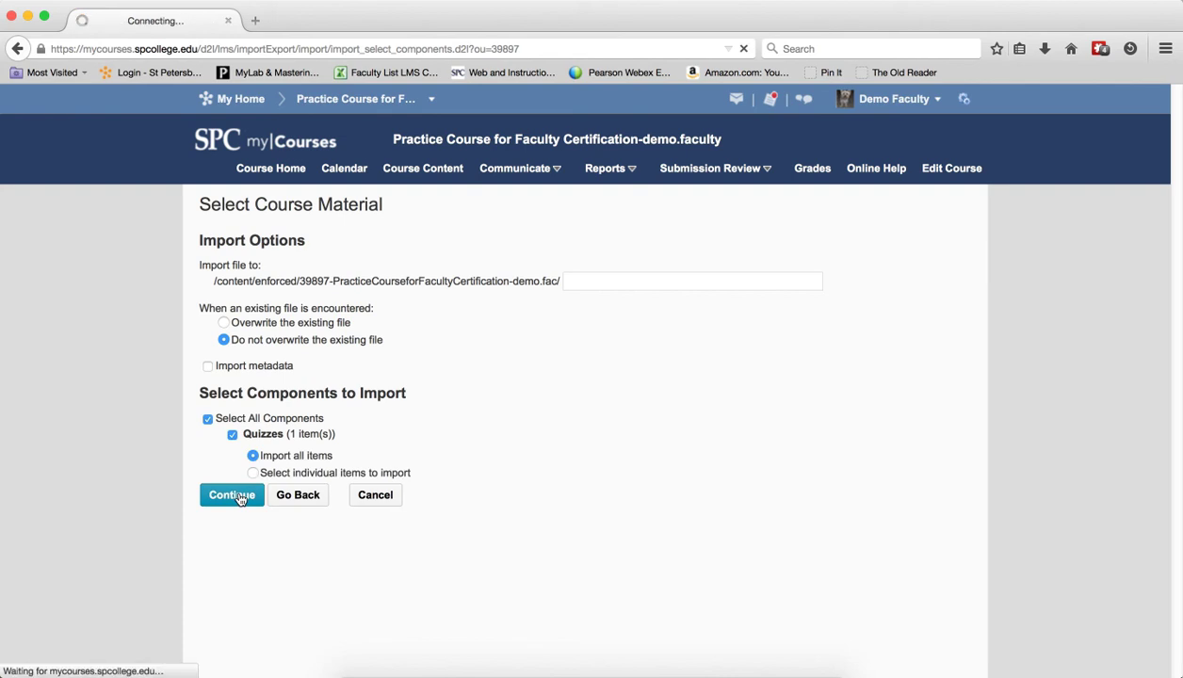
left_click(232, 495)
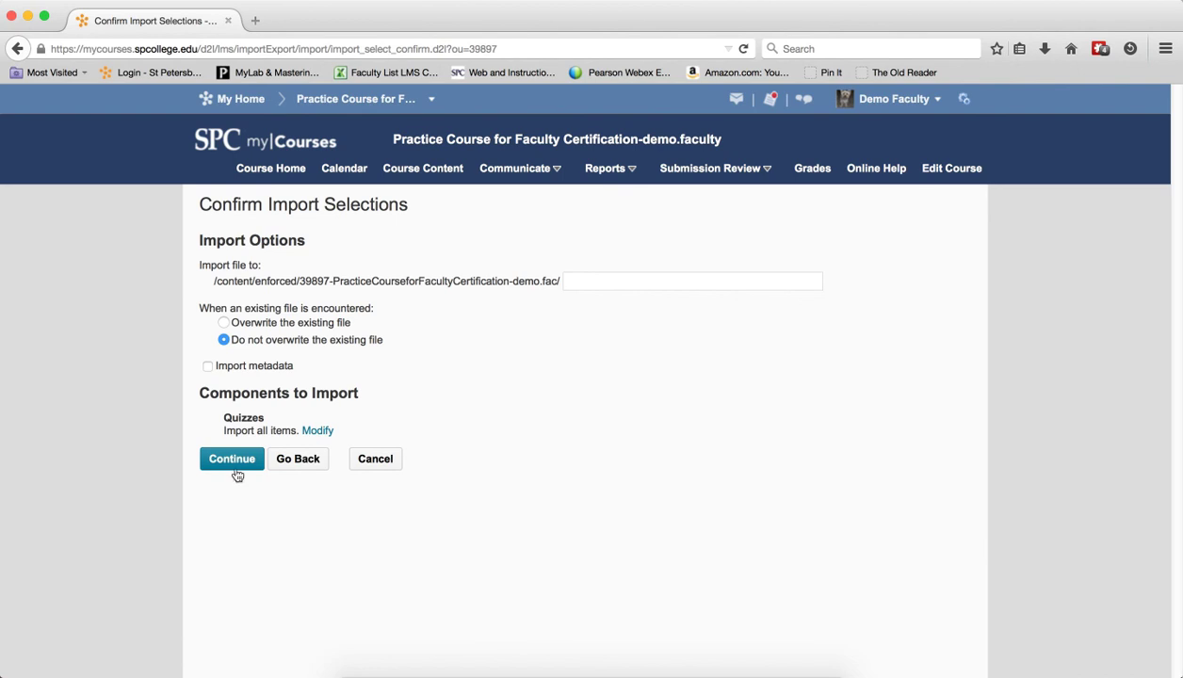
left_click(232, 459)
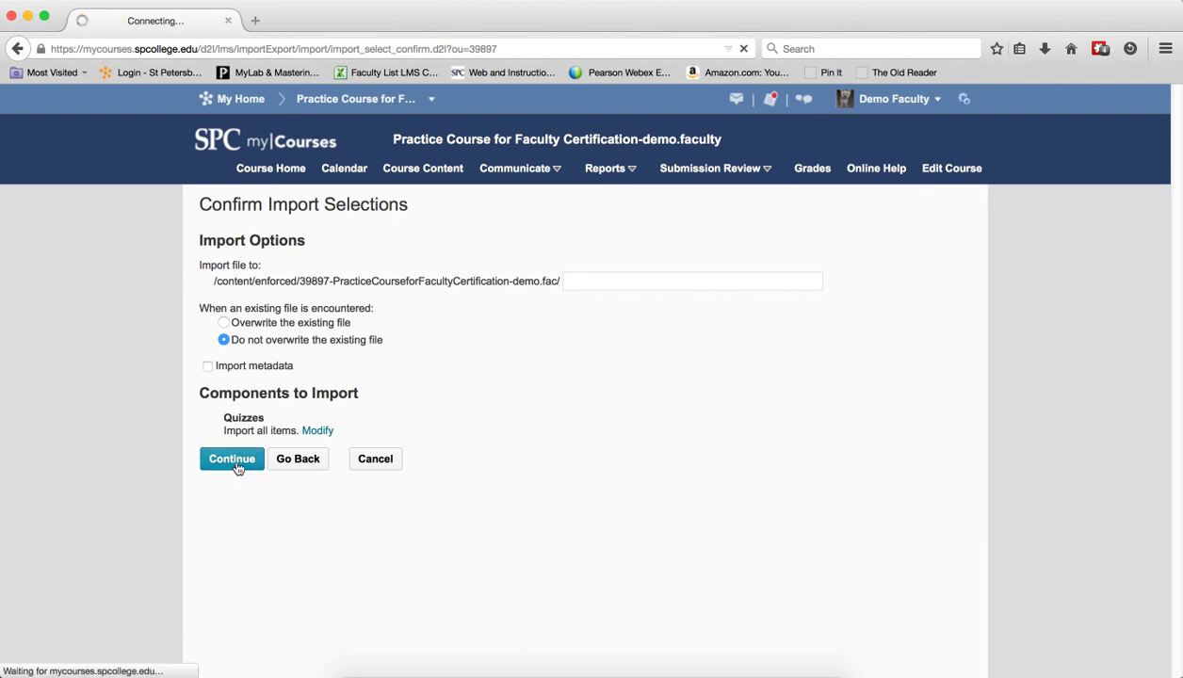
left_click(232, 460)
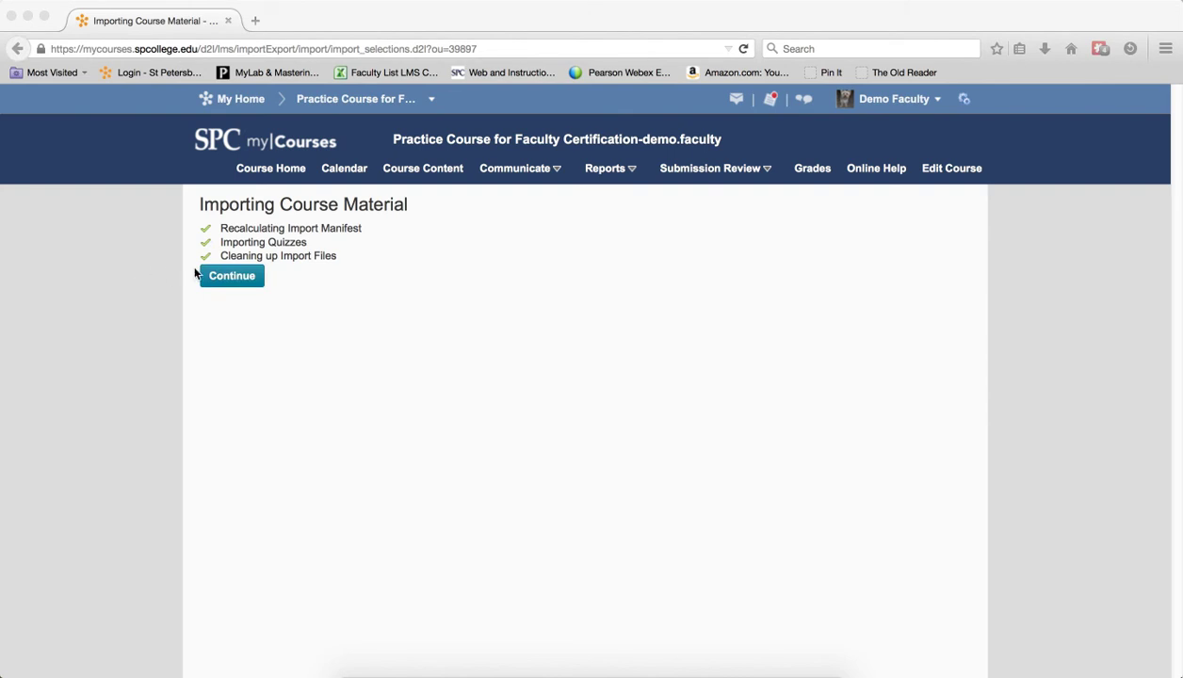
- Continue to the Import Summary reporting a successful course import
left_click(231, 275)
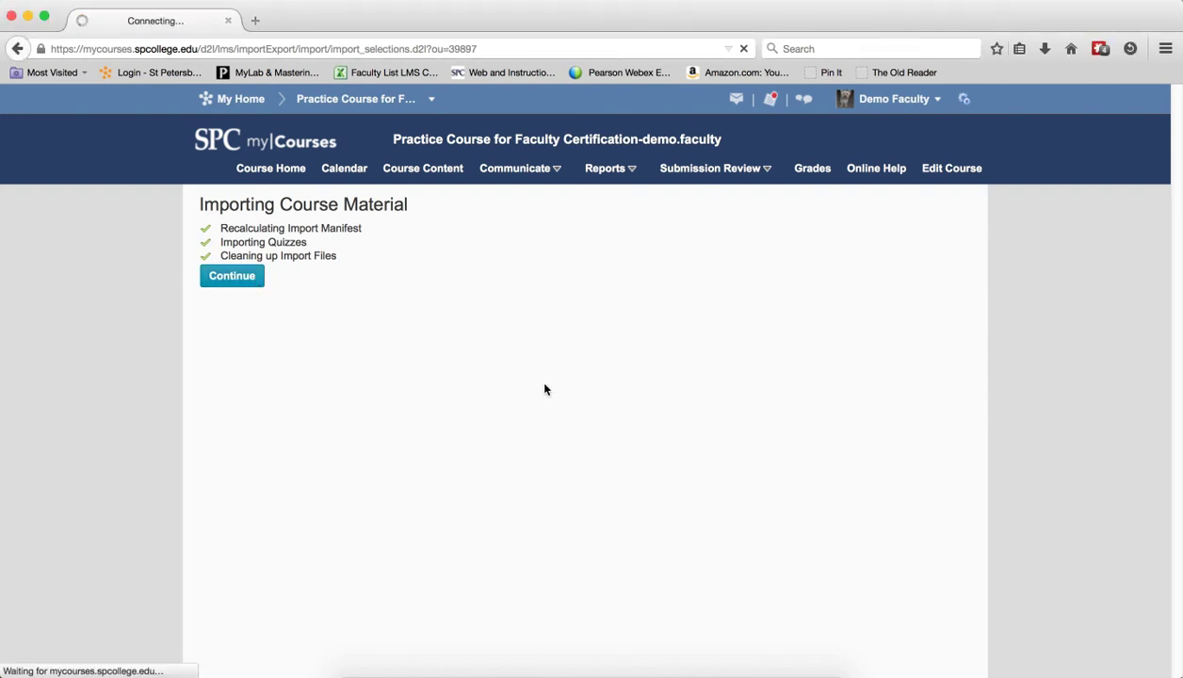
left_click(232, 275)
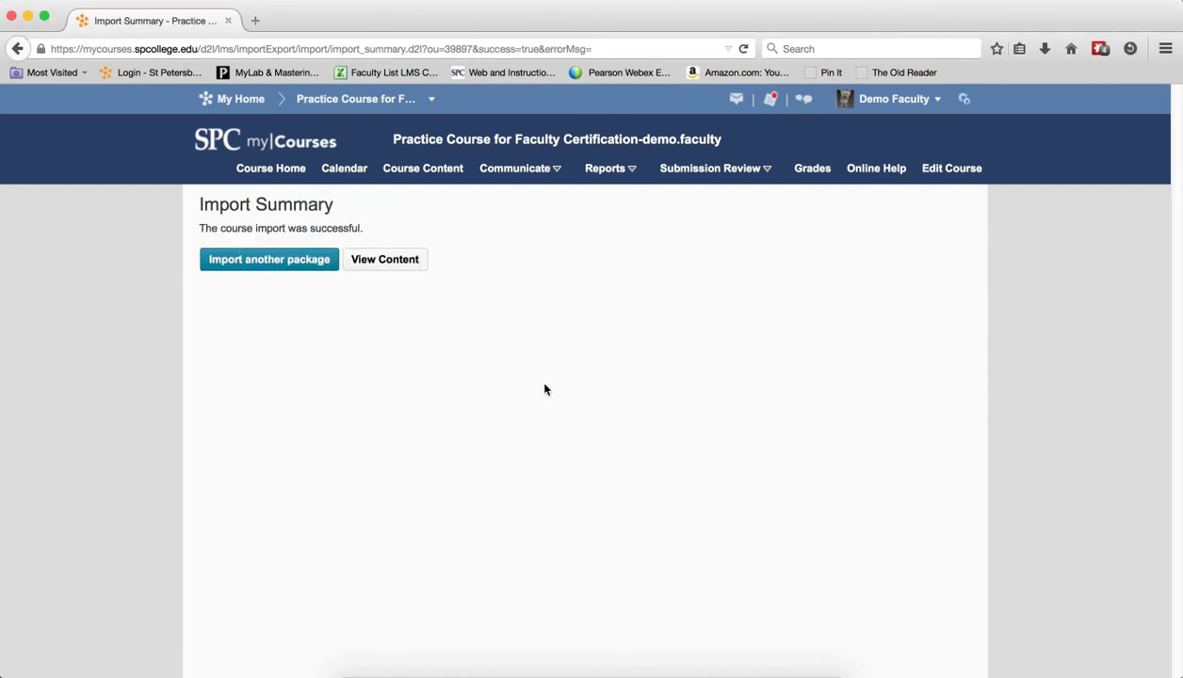
mouse_move(547, 390)
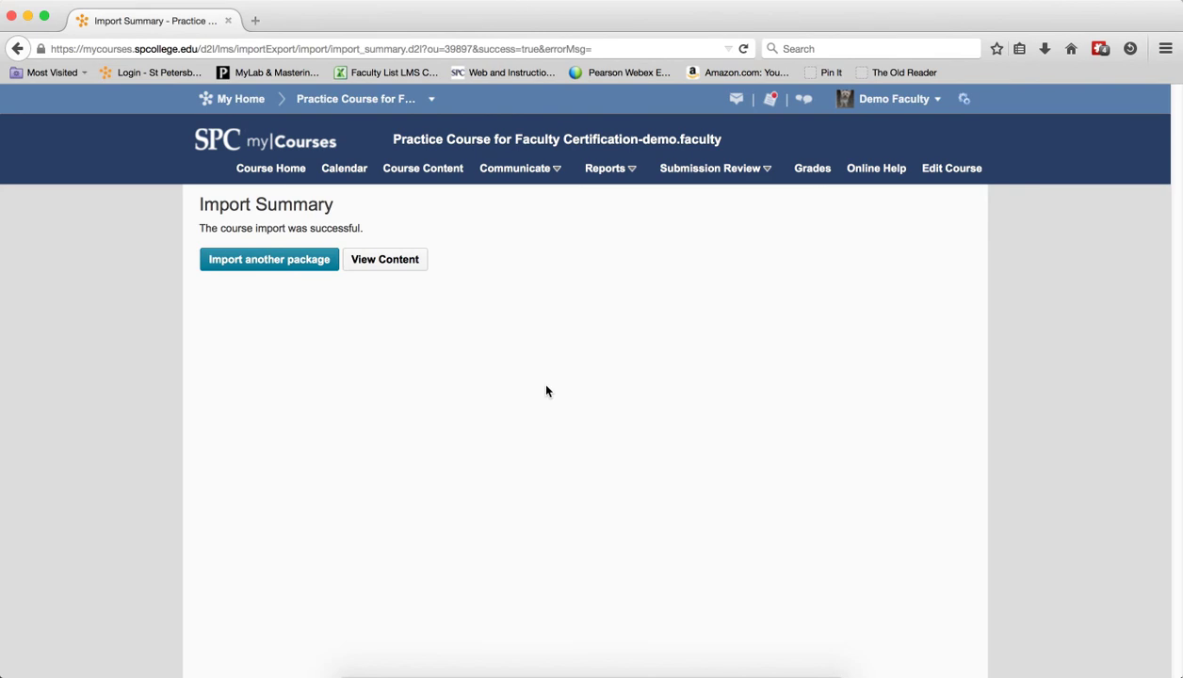
mouse_move(648, 371)
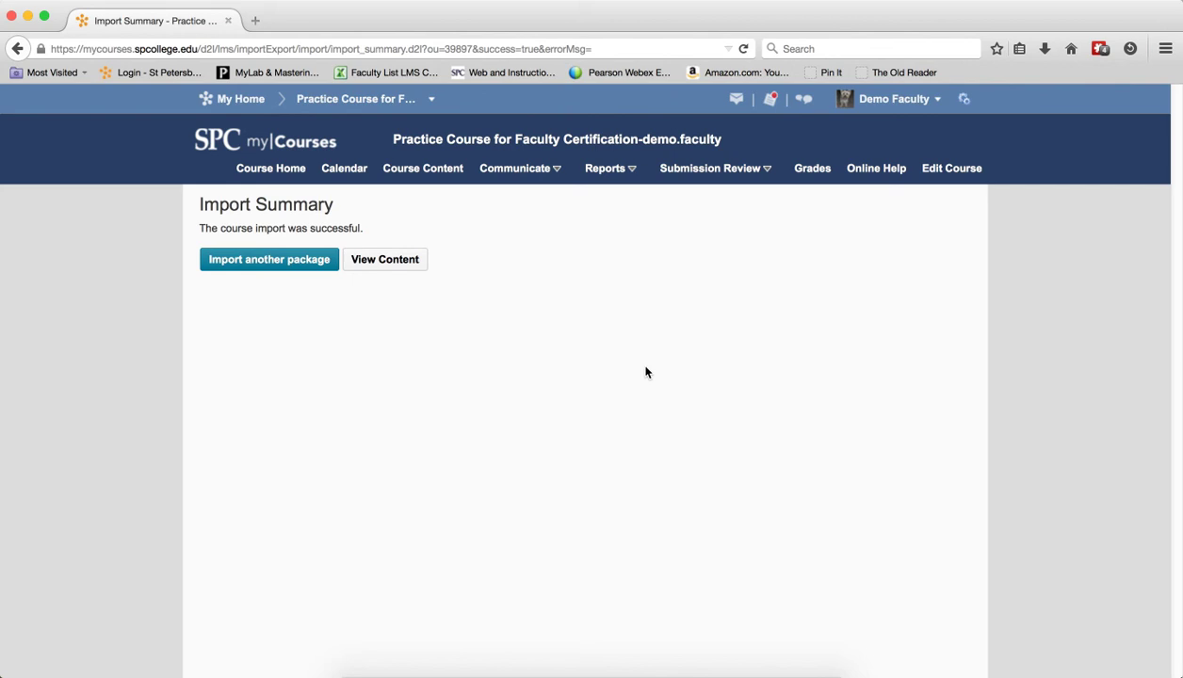
- Go to Quizzes from the Submission Review menu, where Chapter 1 Quiz is now listed
left_click(710, 167)
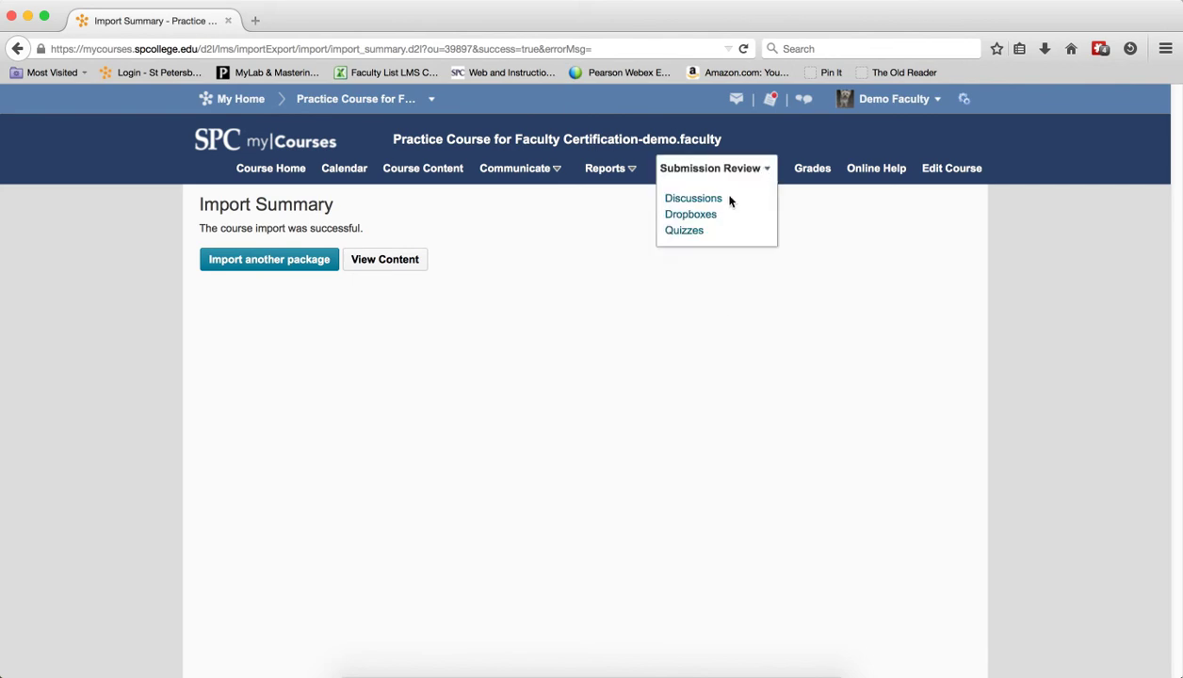
left_click(684, 230)
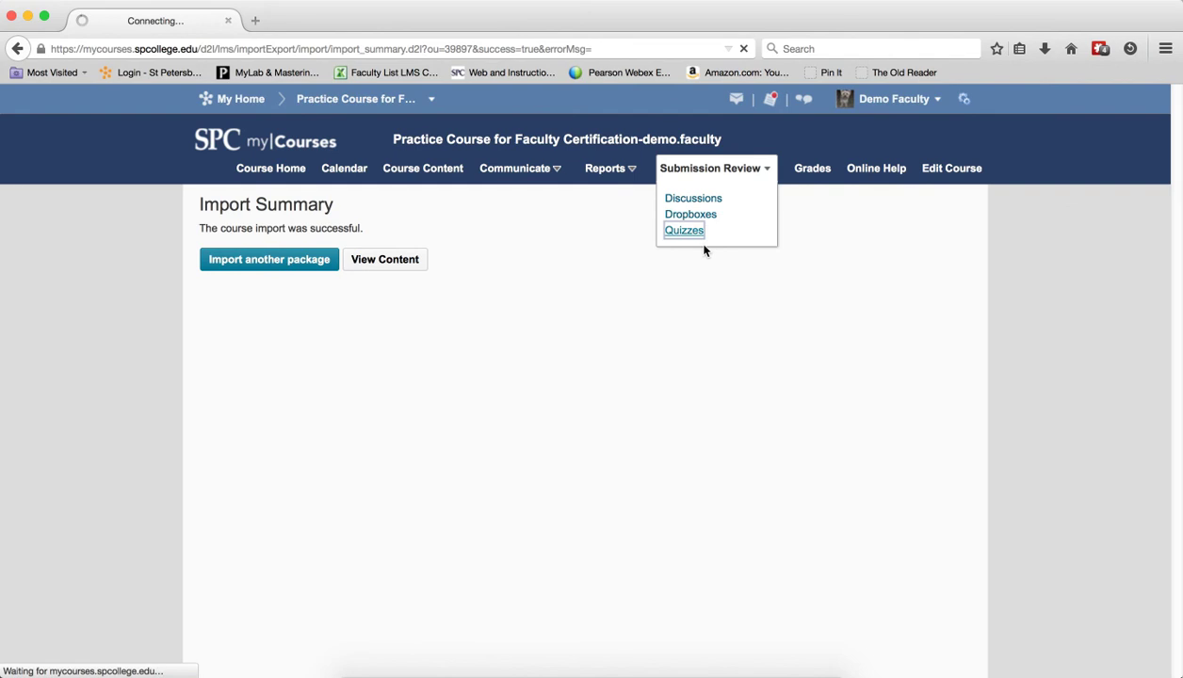
mouse_move(697, 233)
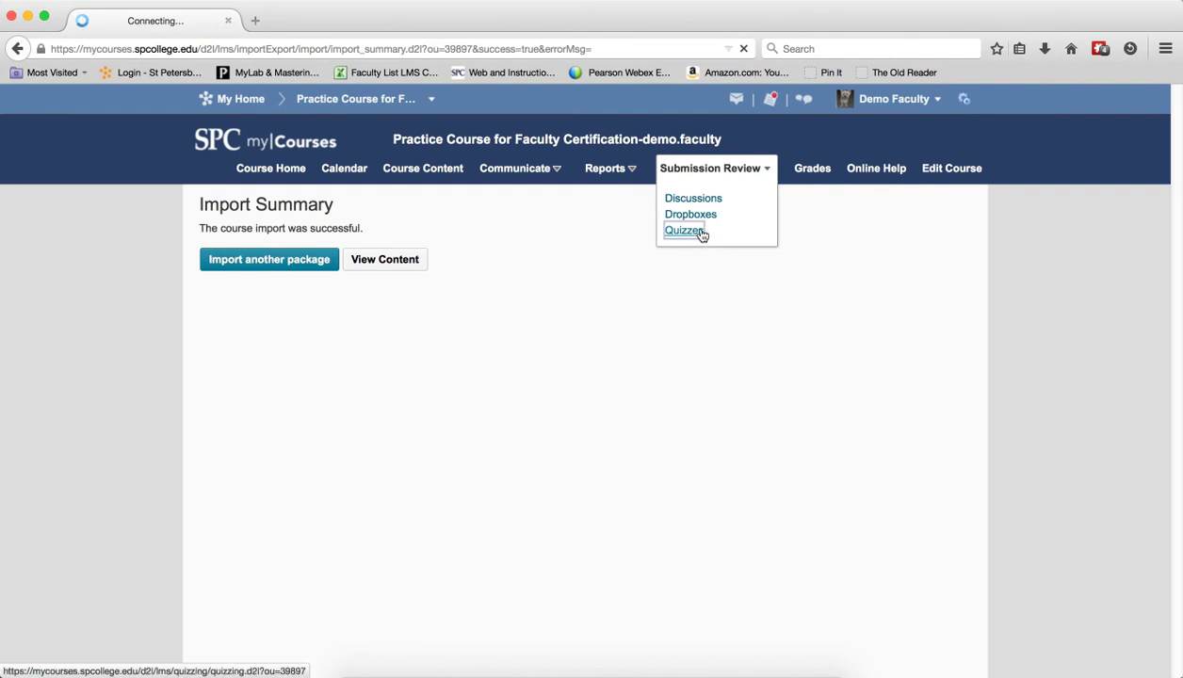
mouse_move(756, 242)
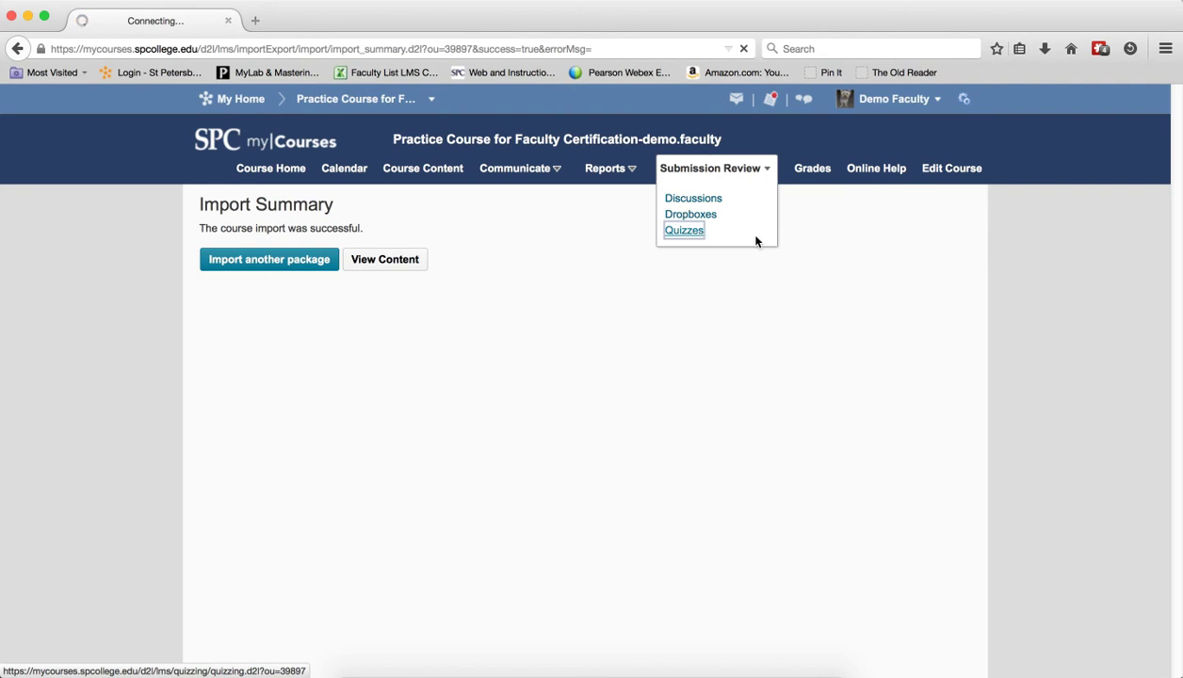
left_click(682, 230)
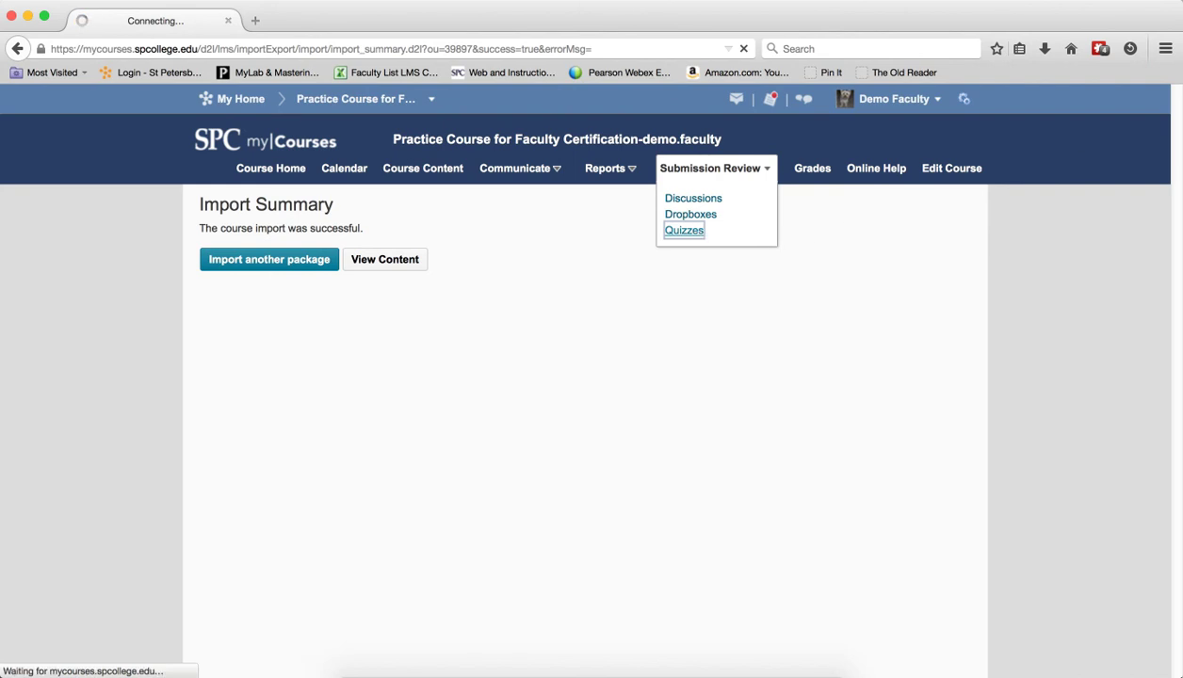
left_click(684, 230)
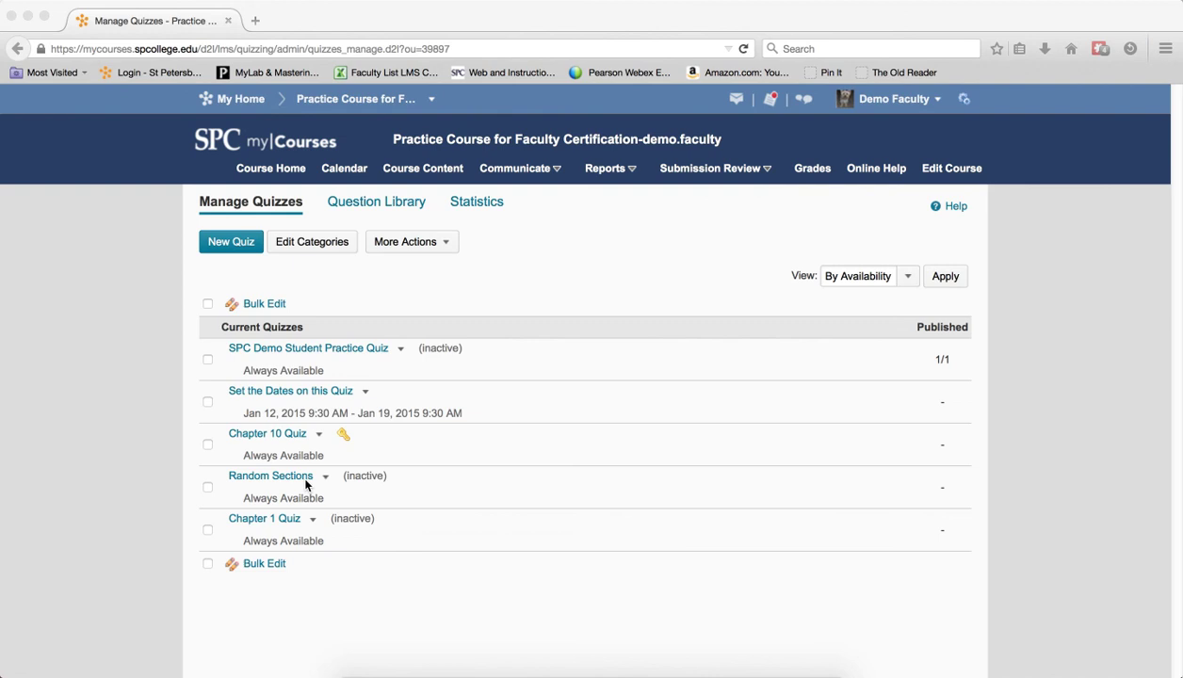